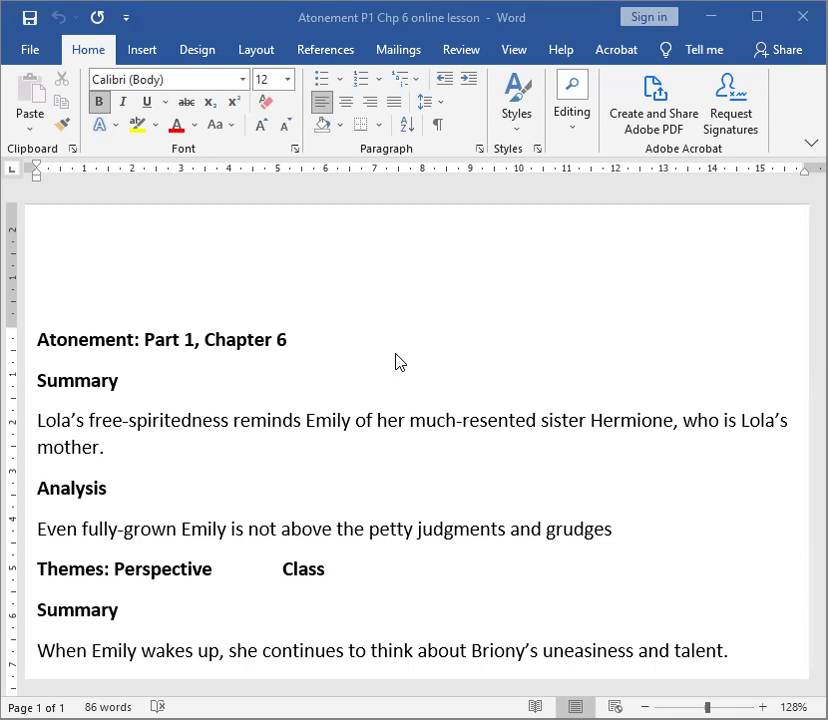
mouse_move(310, 396)
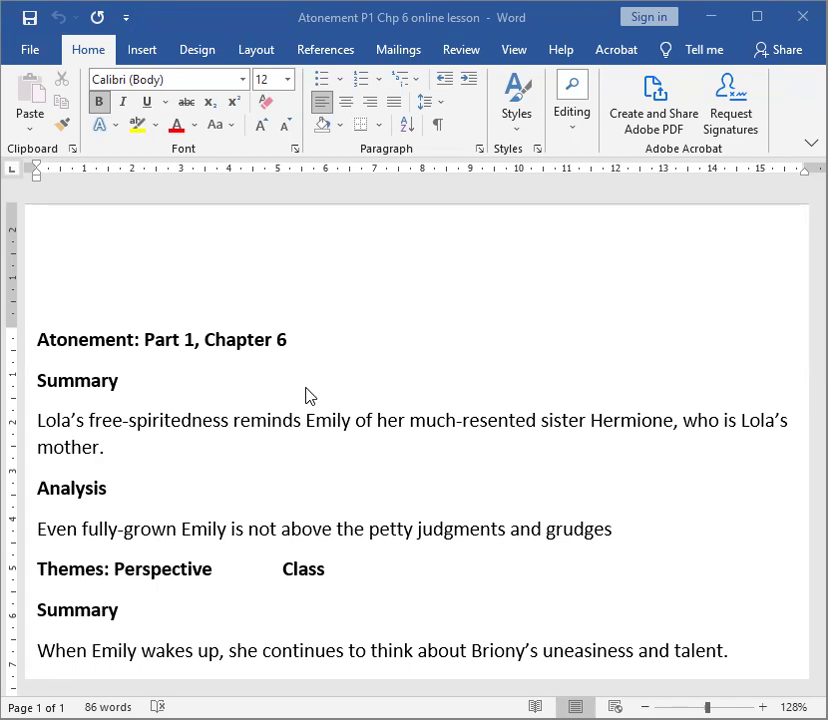
mouse_move(588, 300)
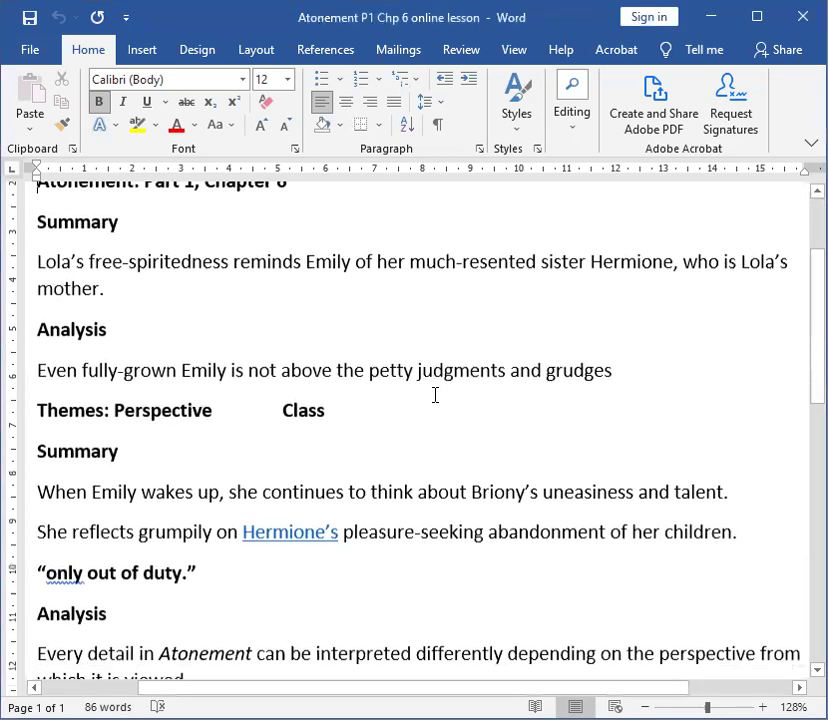
scroll(down, 3)
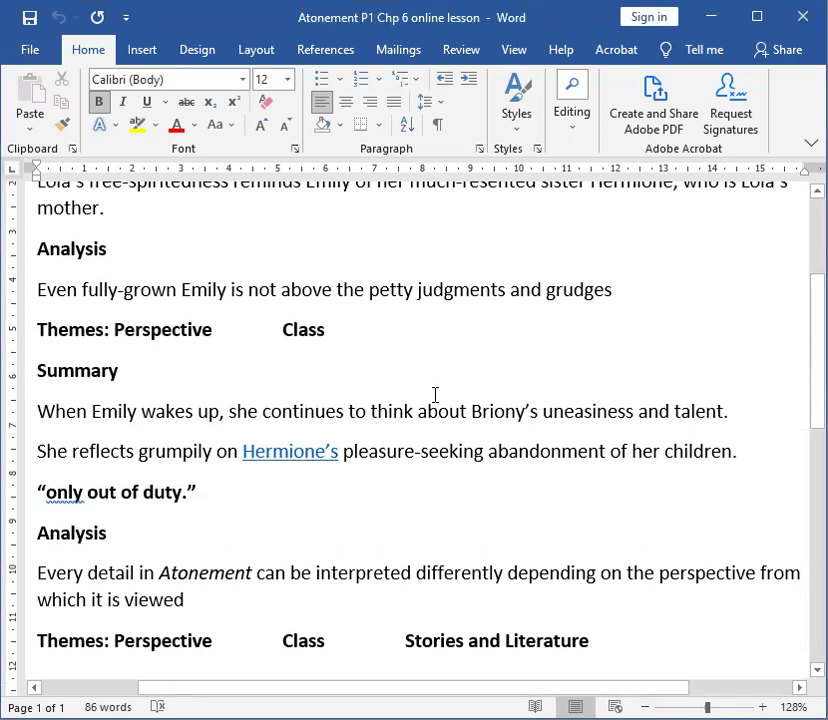
scroll(down, 3)
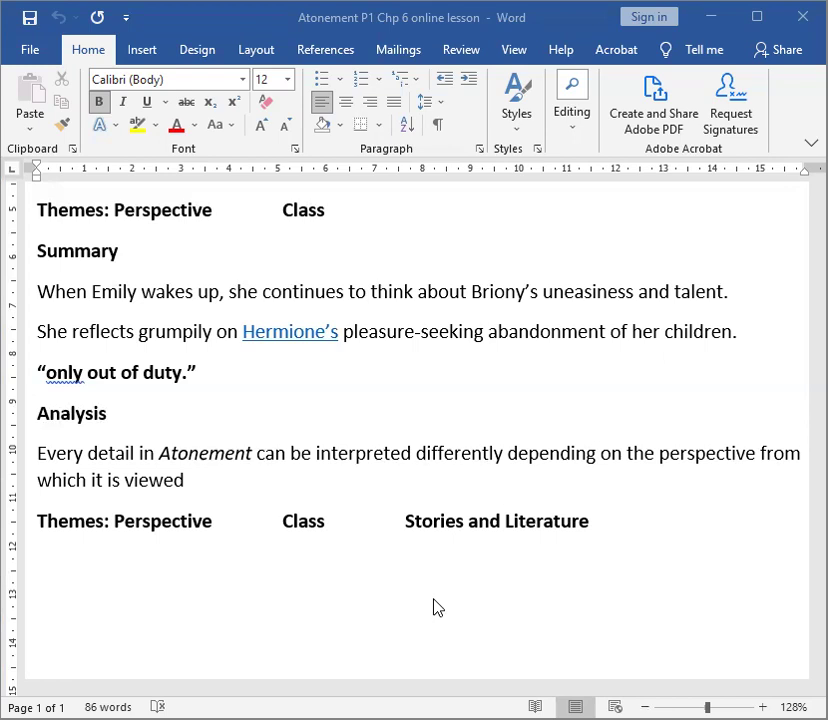
mouse_move(406, 604)
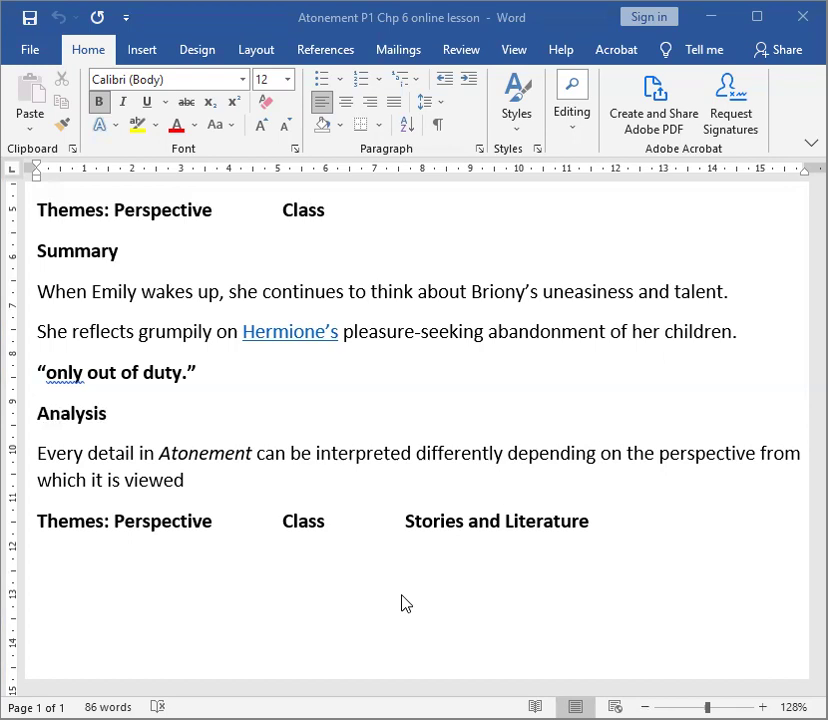
mouse_move(408, 600)
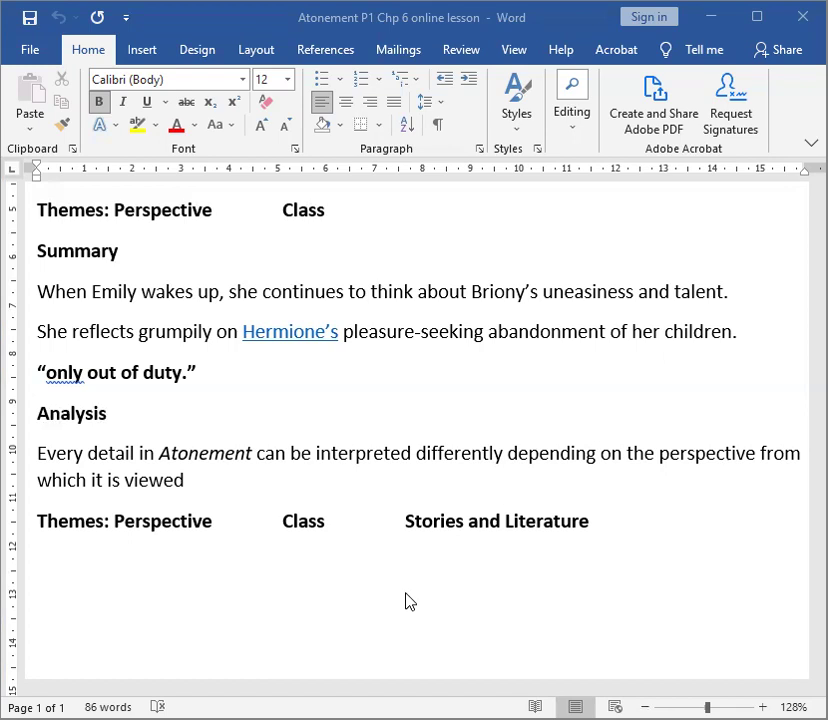
mouse_move(392, 614)
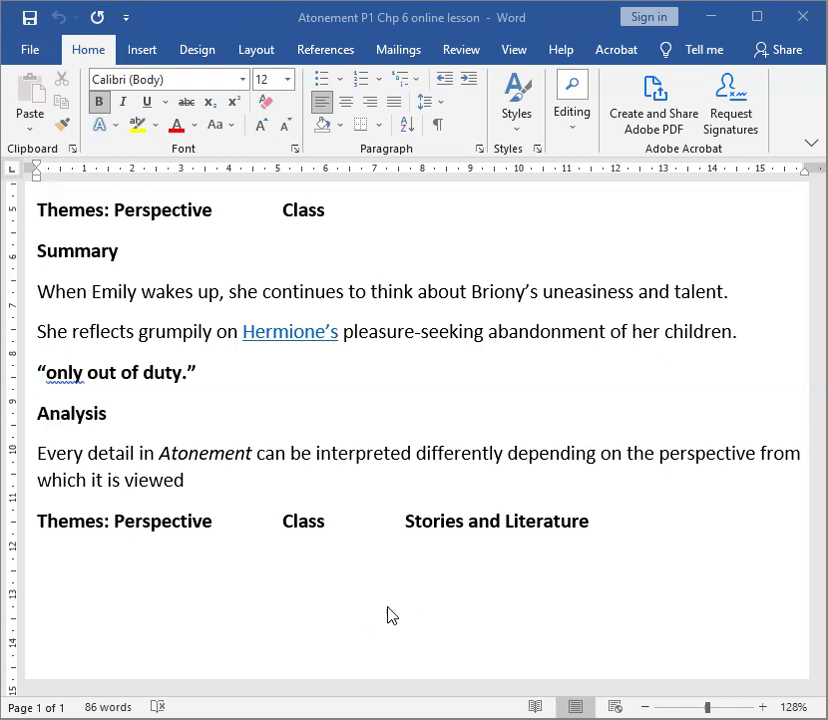
mouse_move(388, 606)
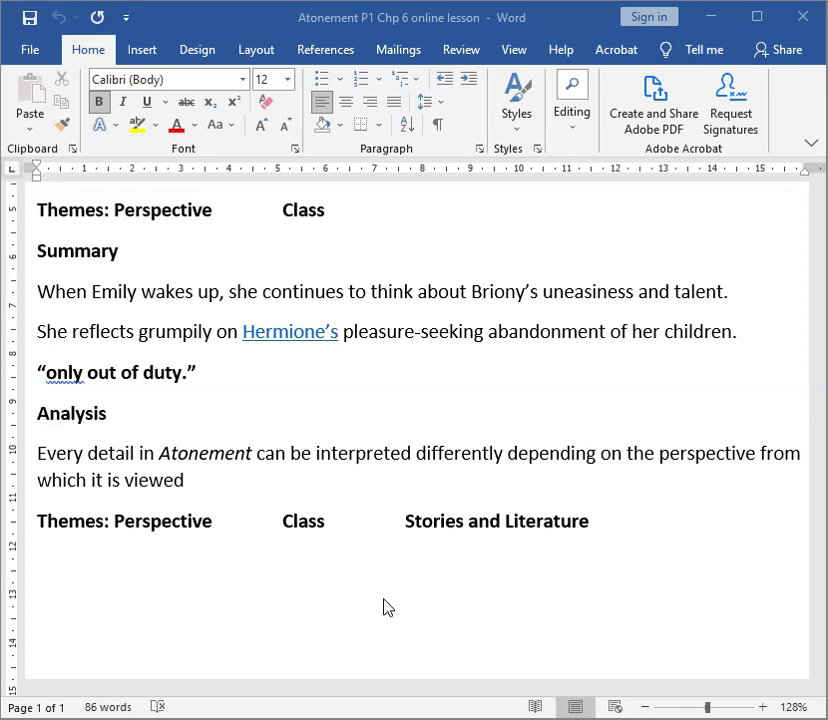
mouse_move(388, 42)
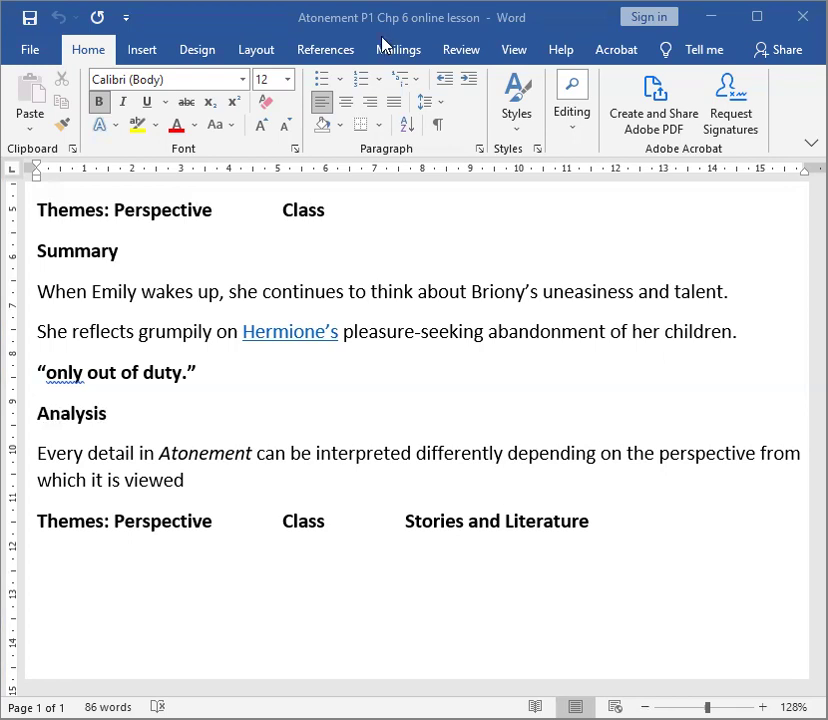